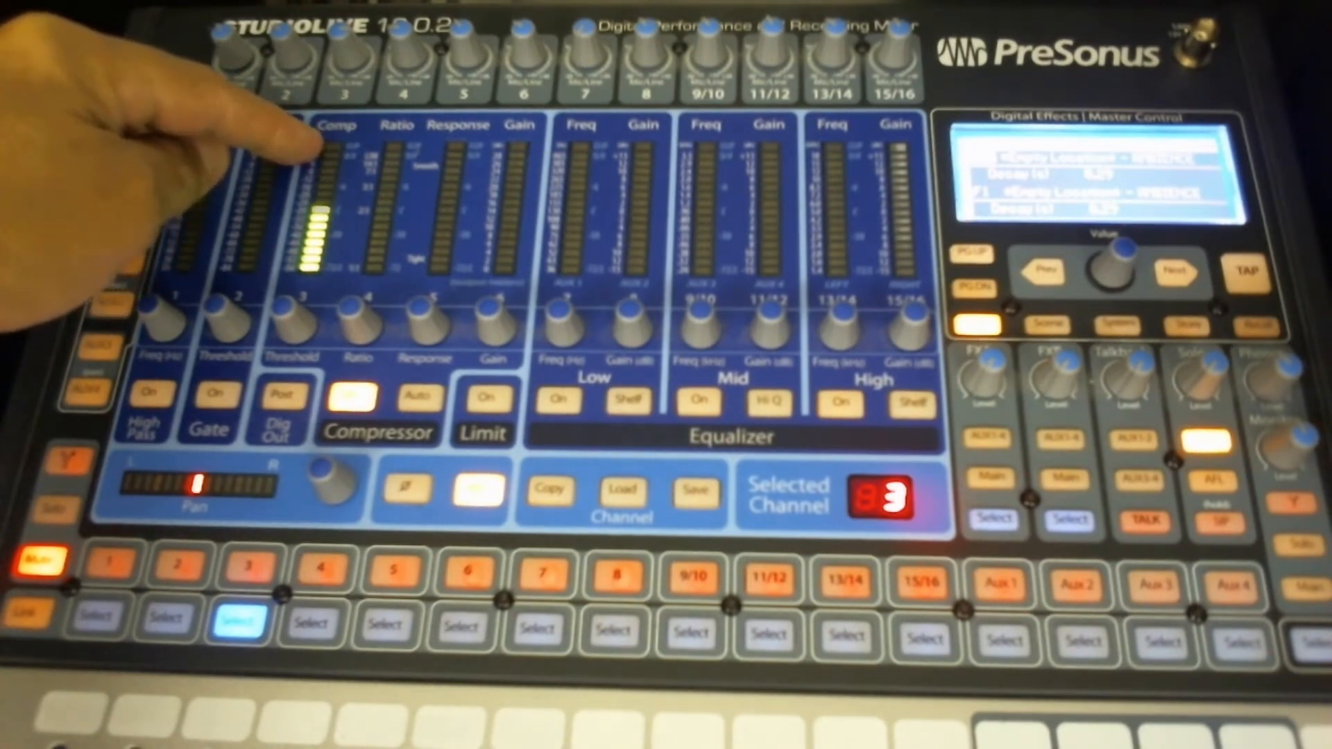
{"action": "mouse_move", "coordinate": [272, 144]}
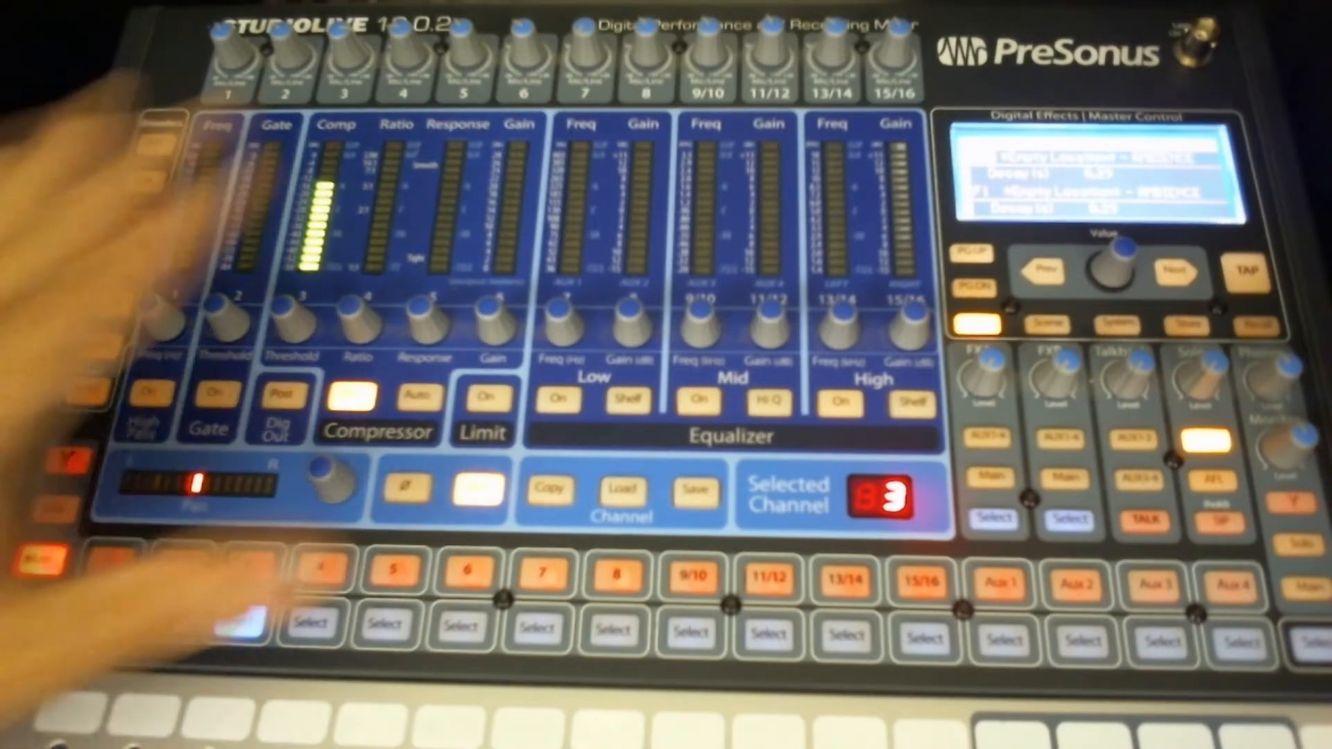
{"action": "left_click", "coordinate": [239, 618]}
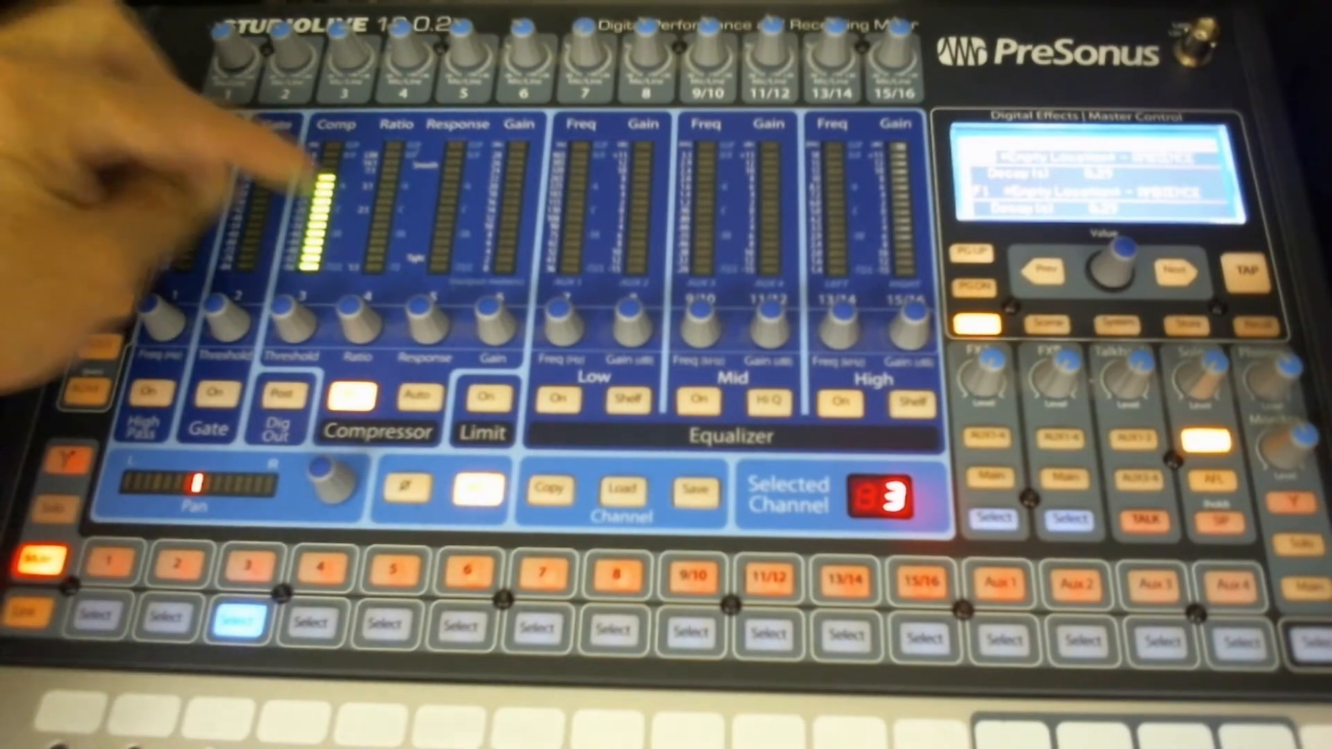